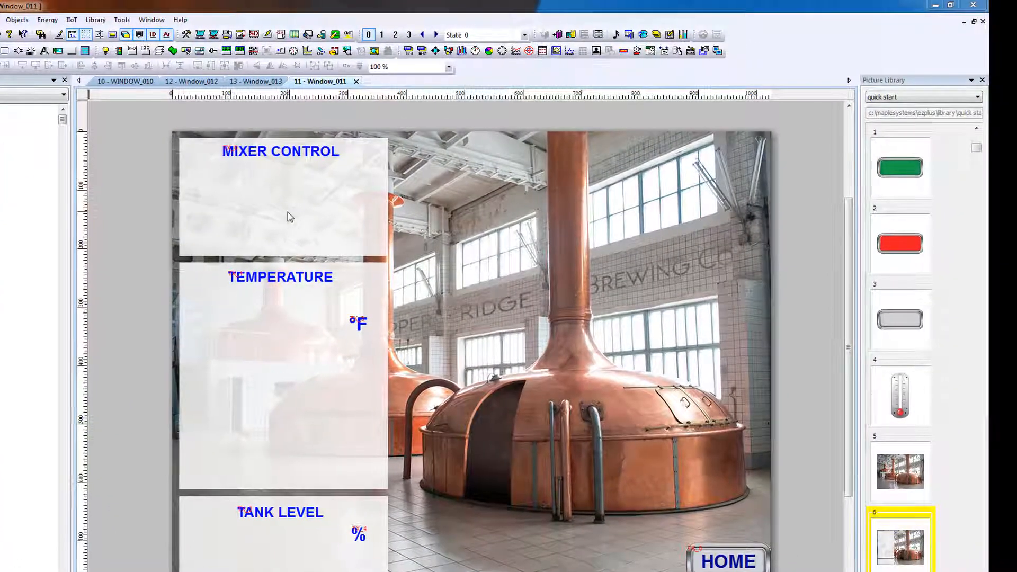
Add a Set Bit button with comment 'Start', keeping Set style as Set ON
{"action": "left_click", "coordinate": [17, 20]}
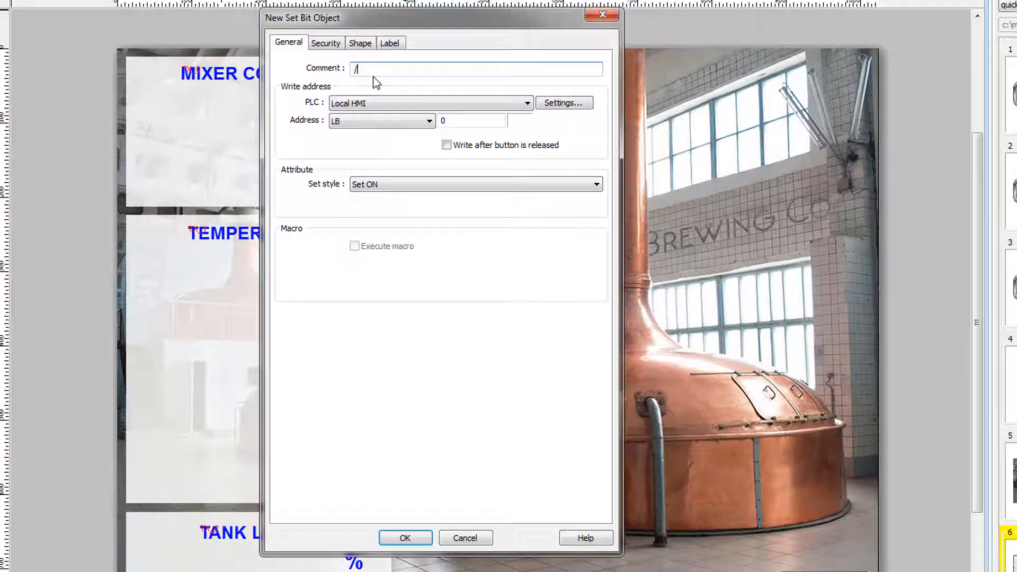
{"action": "type", "text": "Start"}
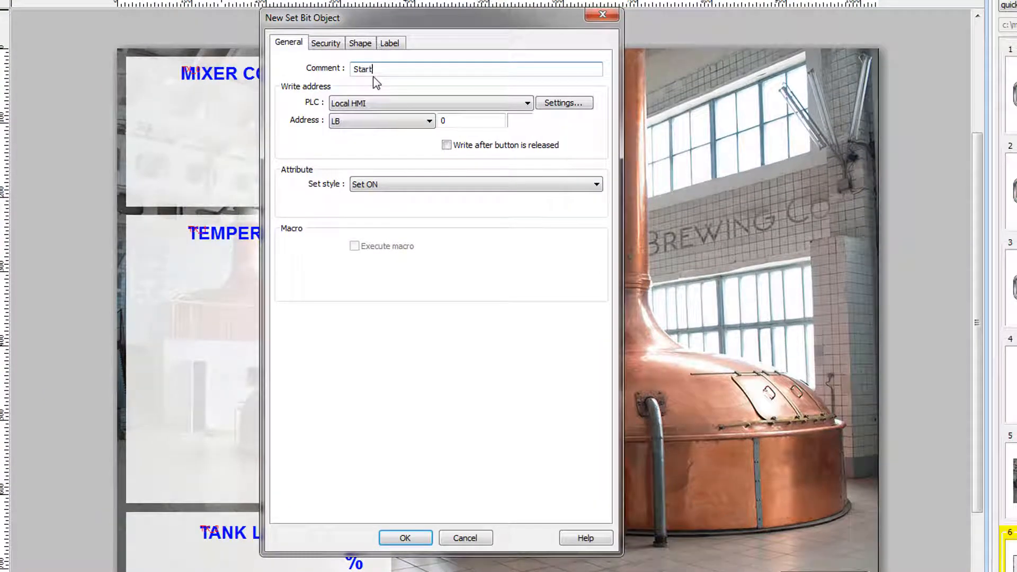
{"action": "mouse_move", "coordinate": [465, 119]}
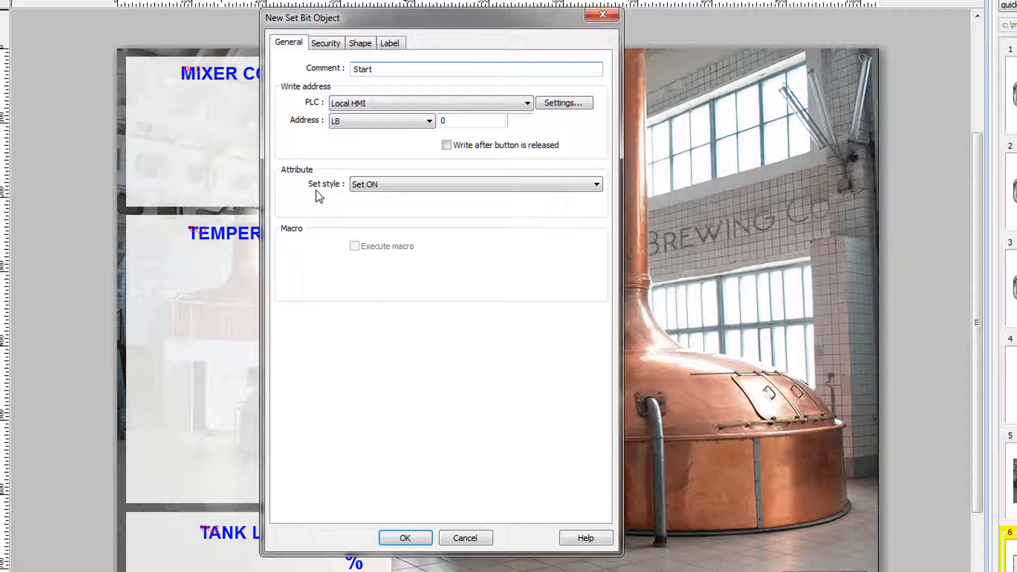
{"action": "left_click", "coordinate": [474, 184]}
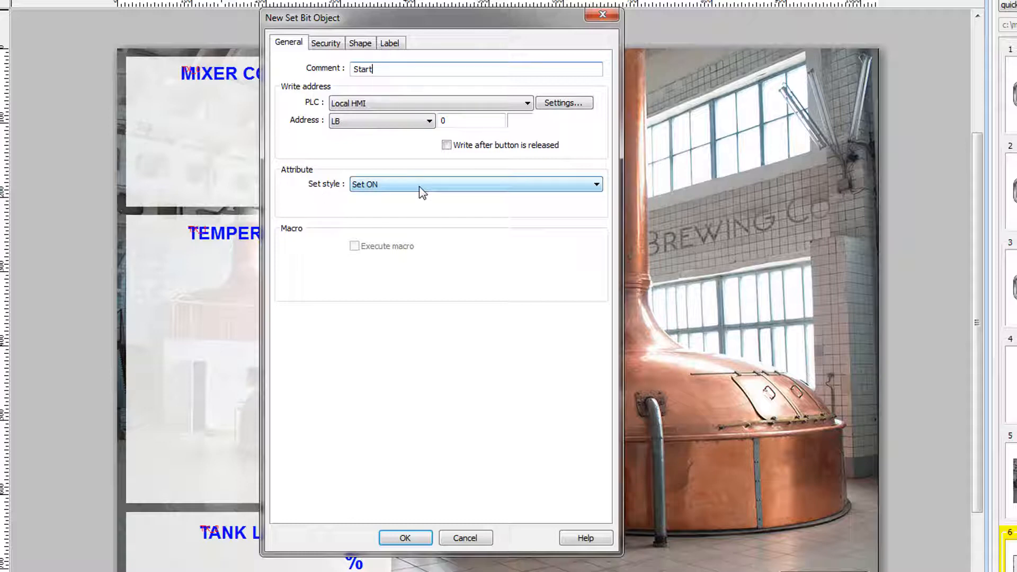
Enable the button label, colour it white, and enter START as content
{"action": "left_click", "coordinate": [390, 43]}
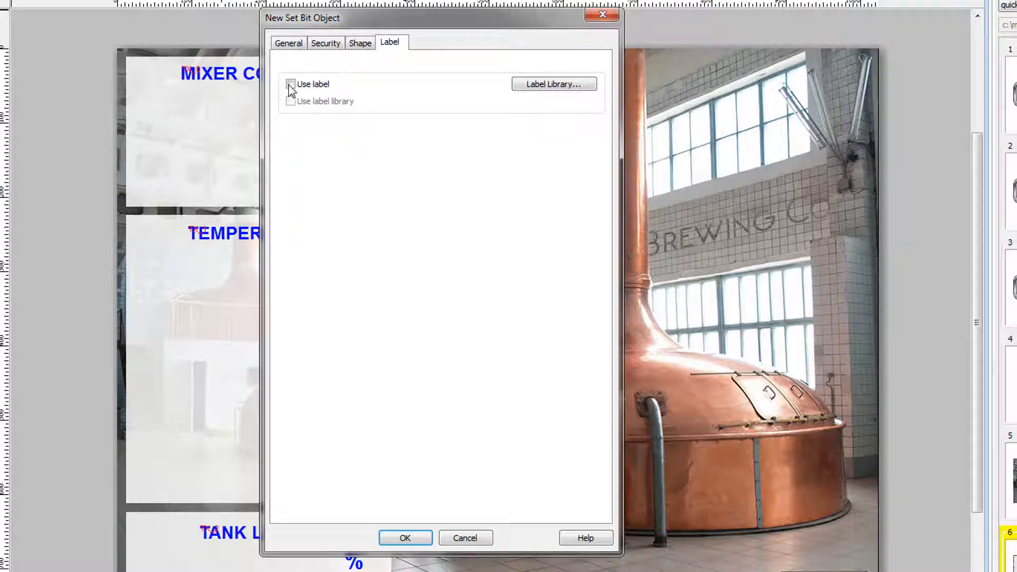
{"action": "left_click", "coordinate": [291, 84]}
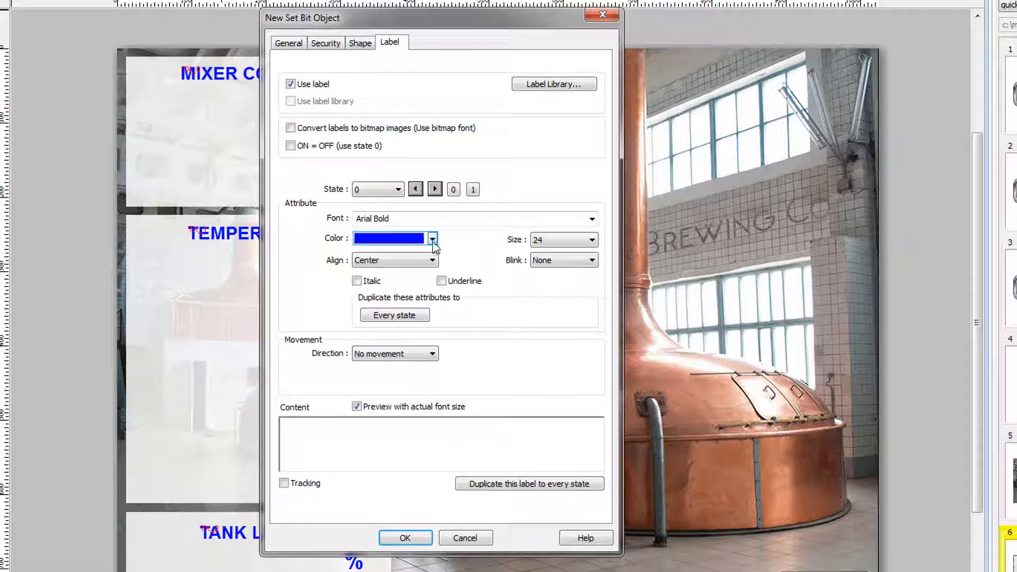
{"action": "left_click", "coordinate": [433, 238]}
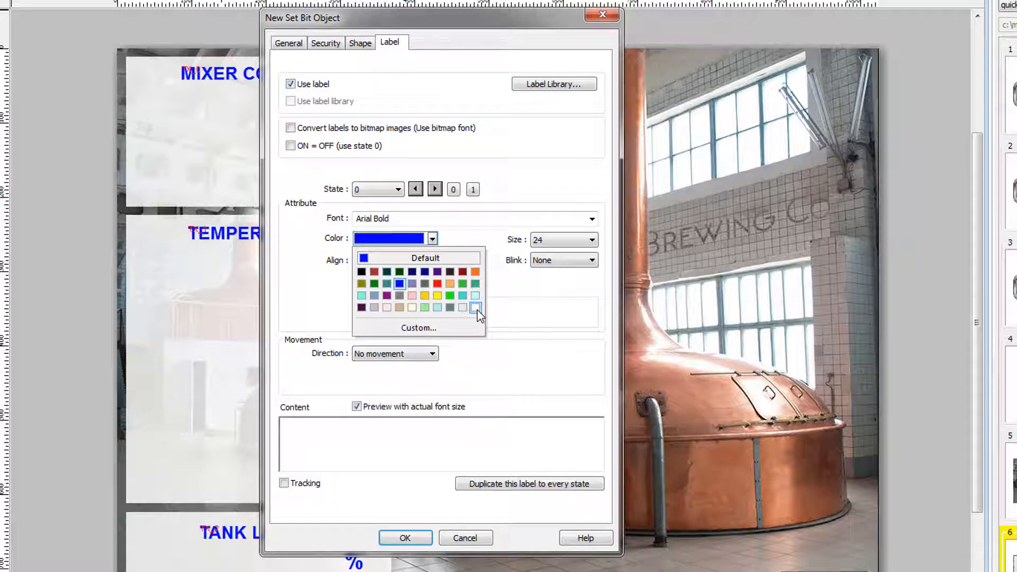
{"action": "left_click", "coordinate": [476, 307]}
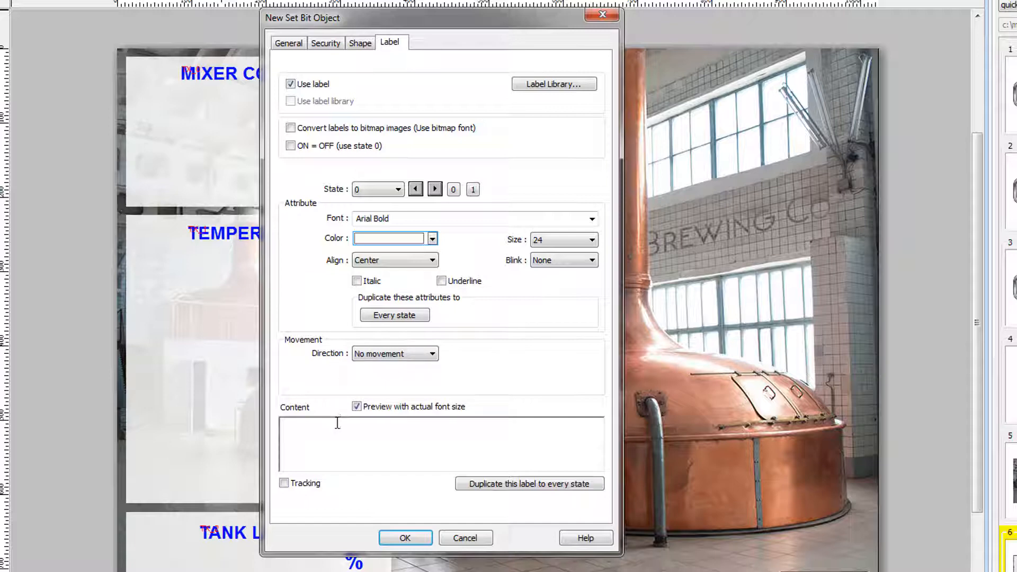
{"action": "mouse_move", "coordinate": [337, 404]}
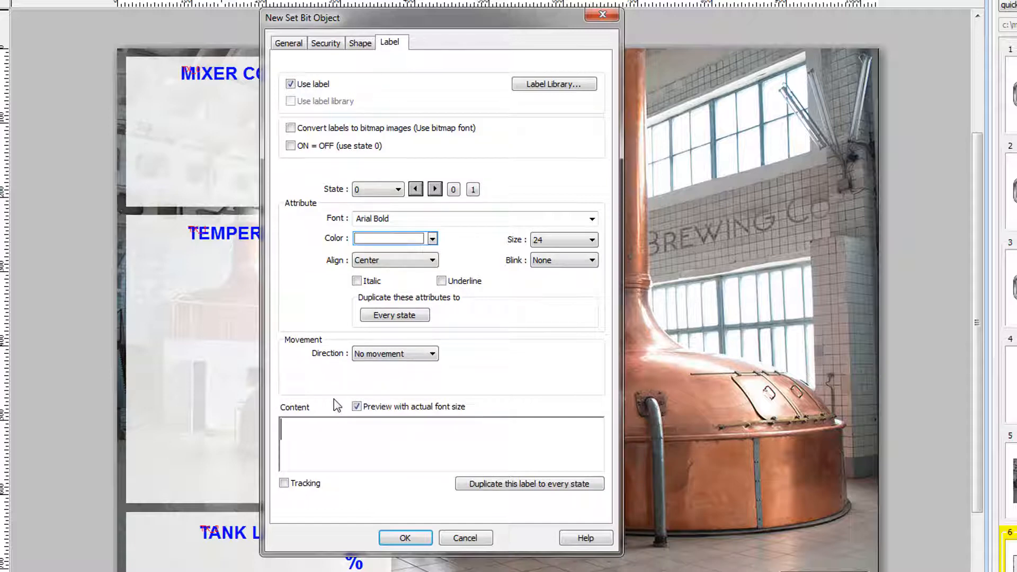
{"action": "type", "text": "START"}
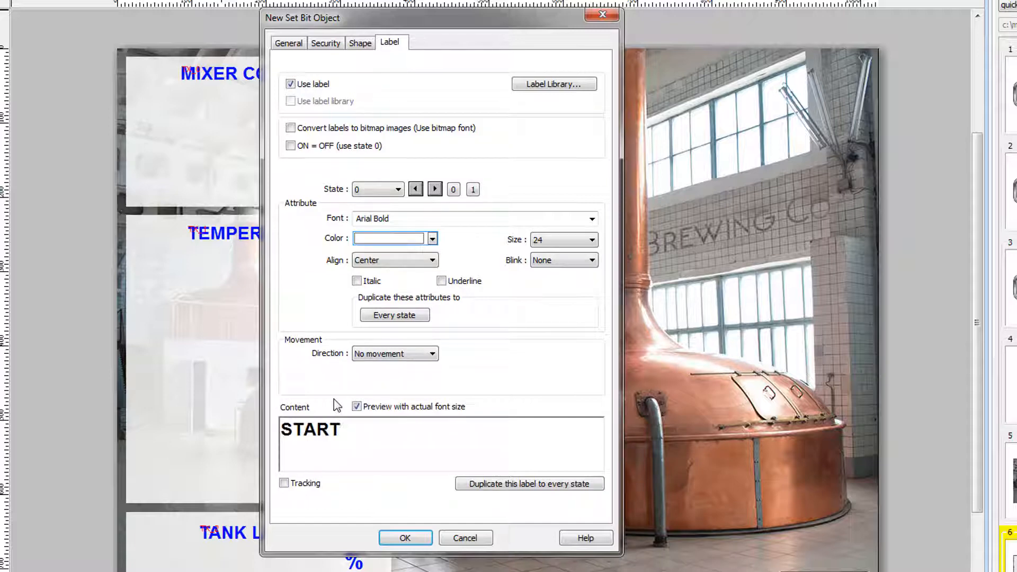
{"action": "left_click", "coordinate": [359, 43]}
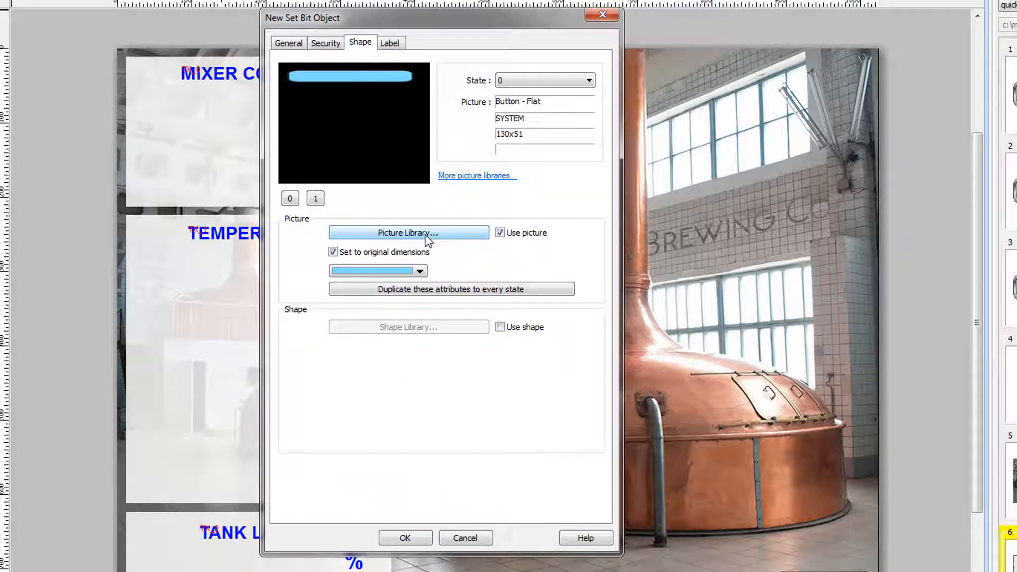
Apply the green quick-start library button picture at its original dimensions
{"action": "left_click", "coordinate": [407, 232]}
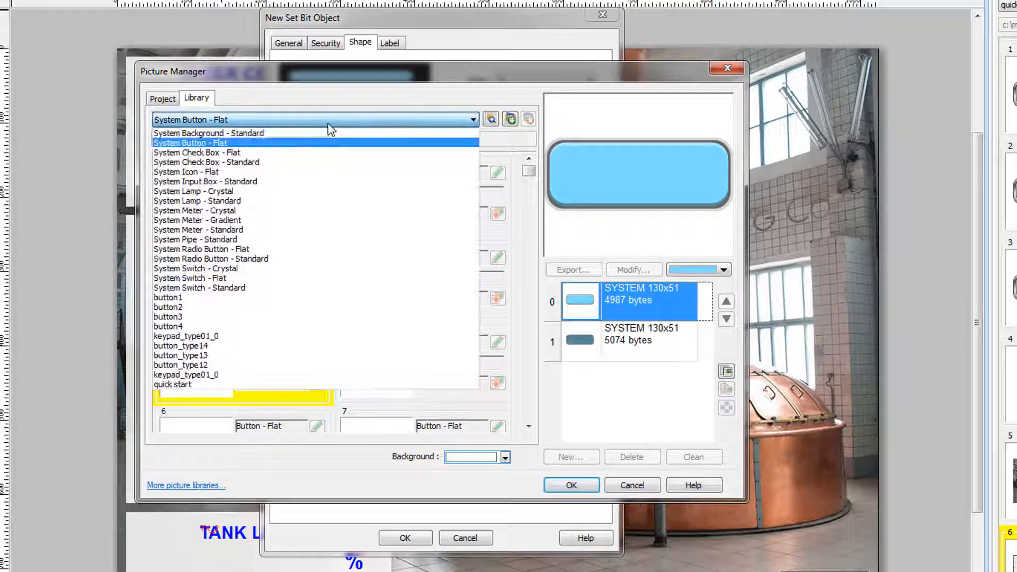
{"action": "left_click", "coordinate": [171, 384]}
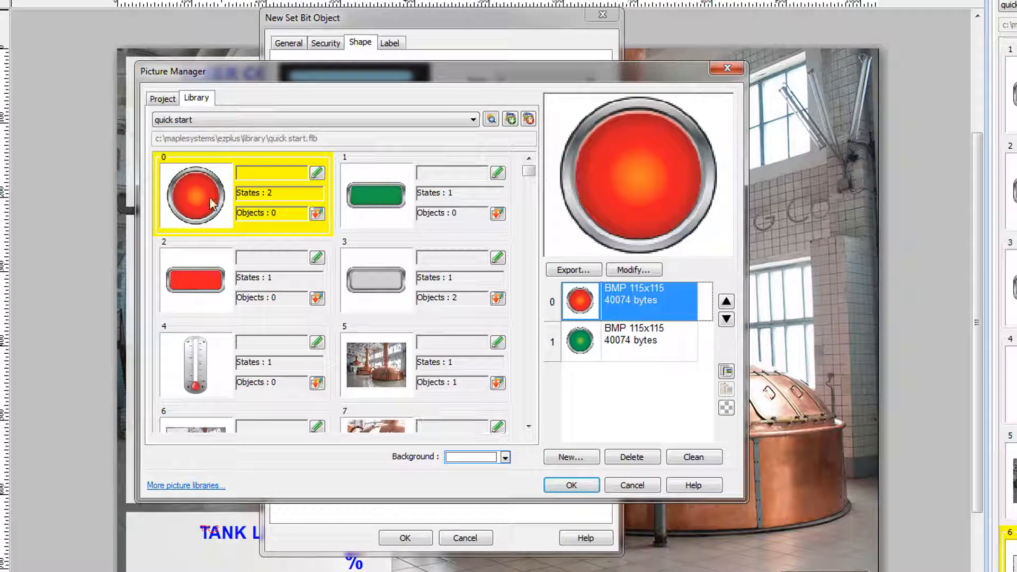
{"action": "left_click", "coordinate": [376, 194]}
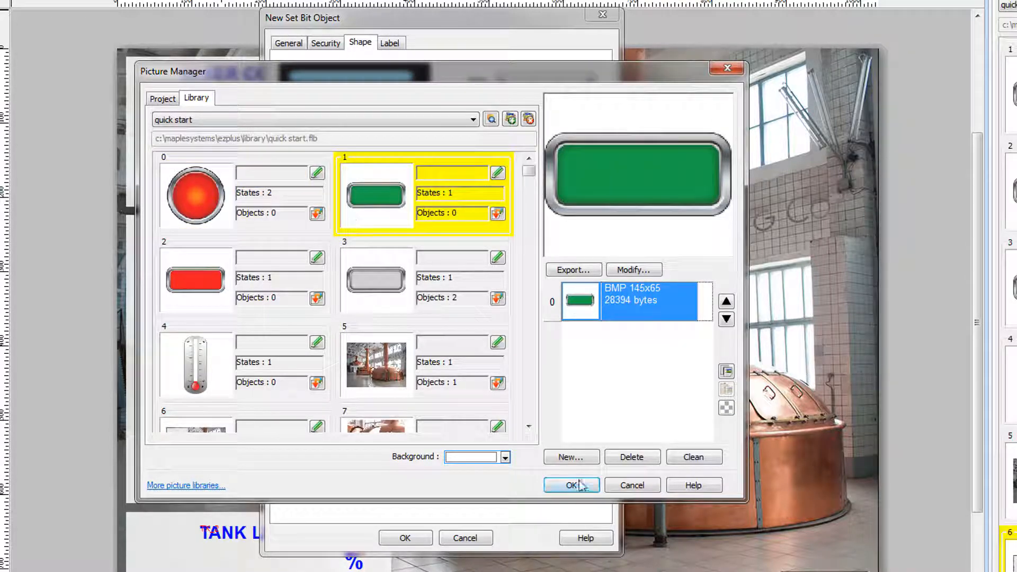
{"action": "left_click", "coordinate": [571, 484]}
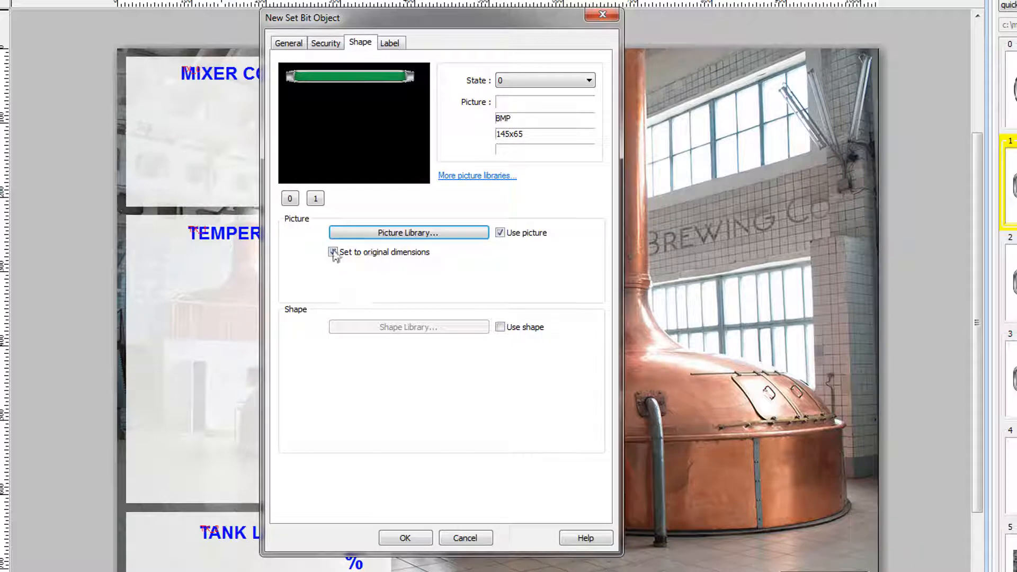
{"action": "left_click", "coordinate": [332, 252]}
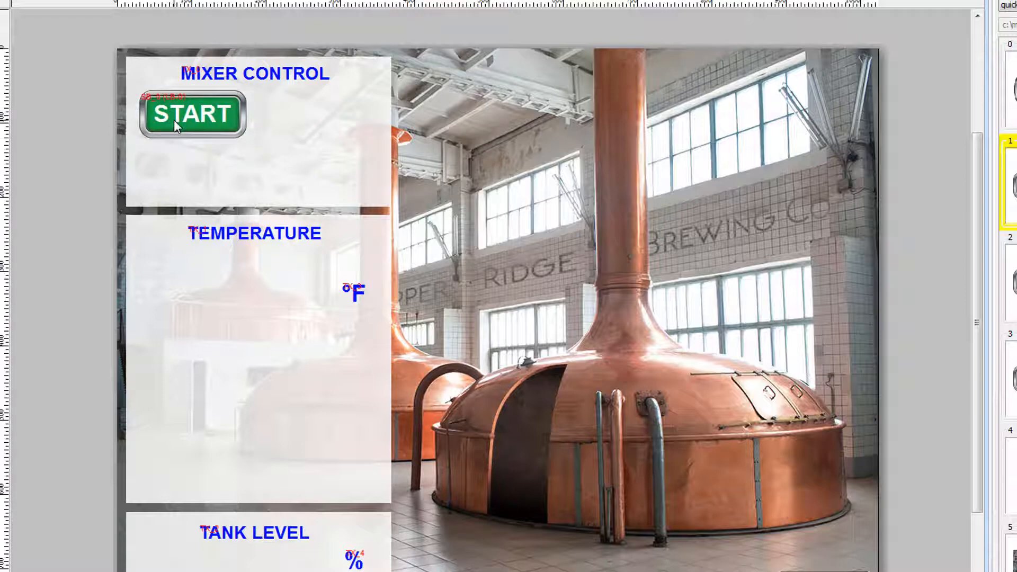
Copy the START button, place the copy below it, and open its properties
{"action": "right_click", "coordinate": [192, 115]}
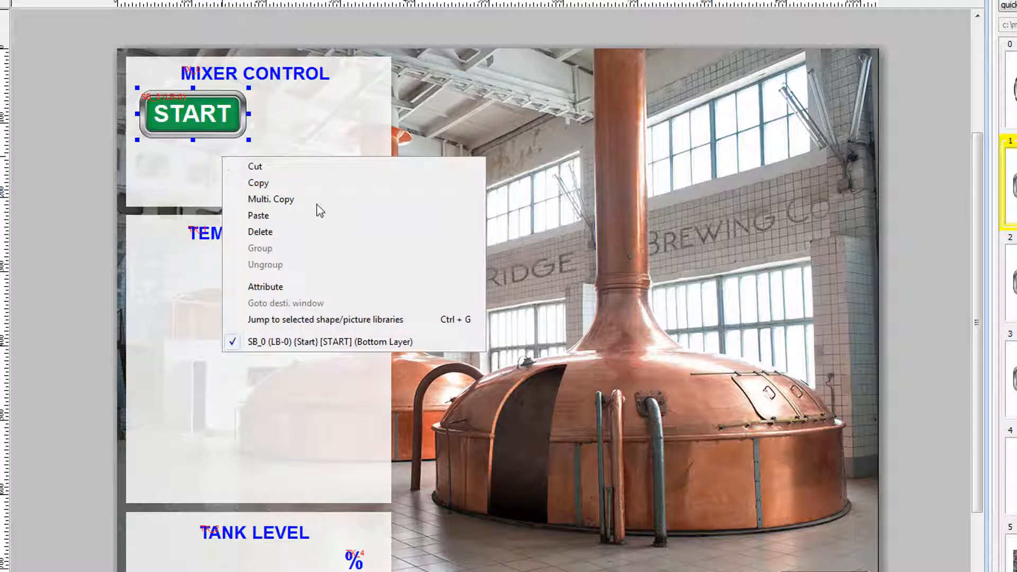
{"action": "left_click", "coordinate": [258, 214]}
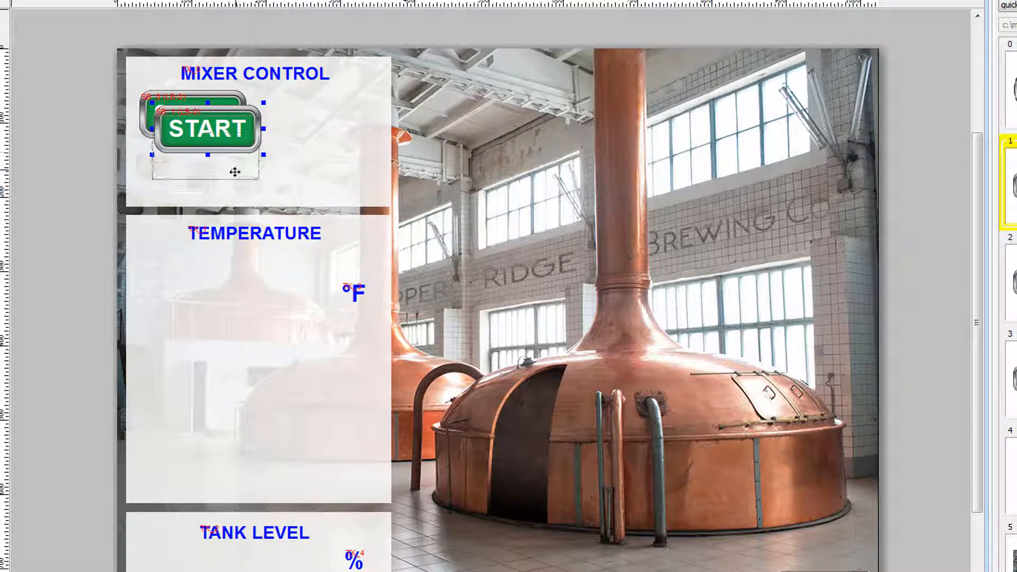
{"action": "left_click_drag", "start_coordinate": [204, 130], "coordinate": [193, 173]}
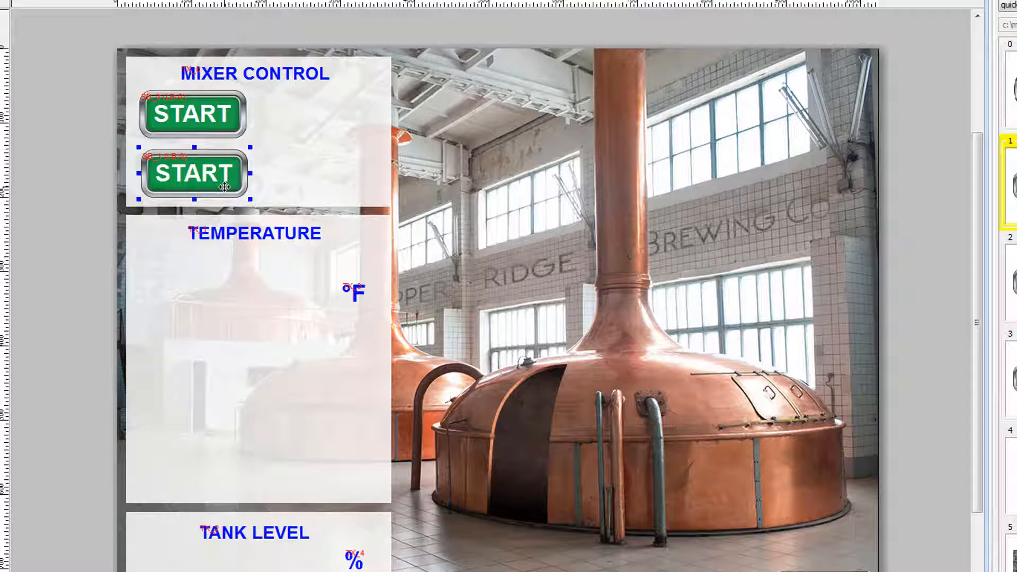
{"action": "double_click", "coordinate": [193, 173]}
{"action": "type", "text": "S"}
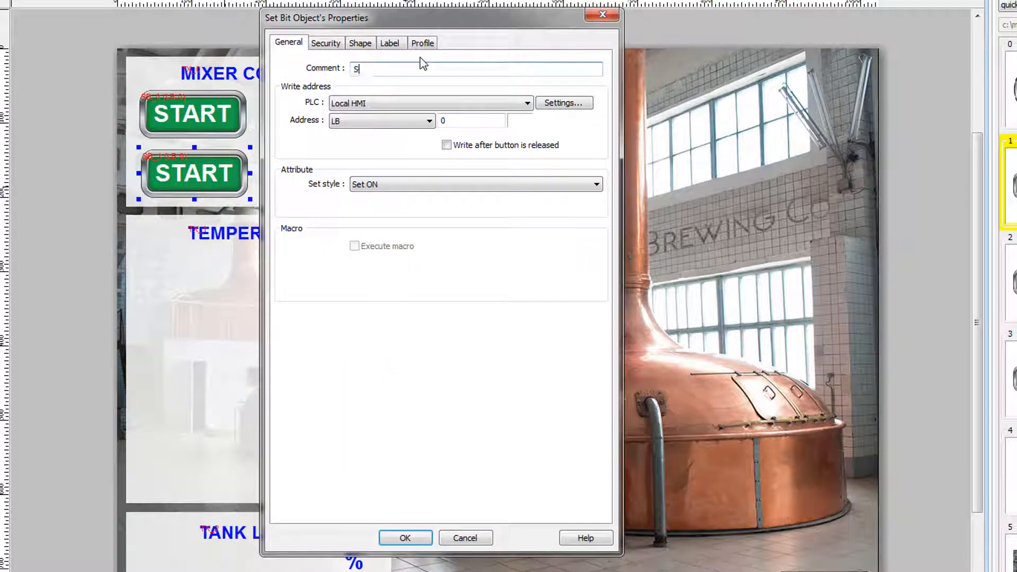
Comment the copy 'Stop', choose a library picture, and relabel it STOP
{"action": "type", "text": "top"}
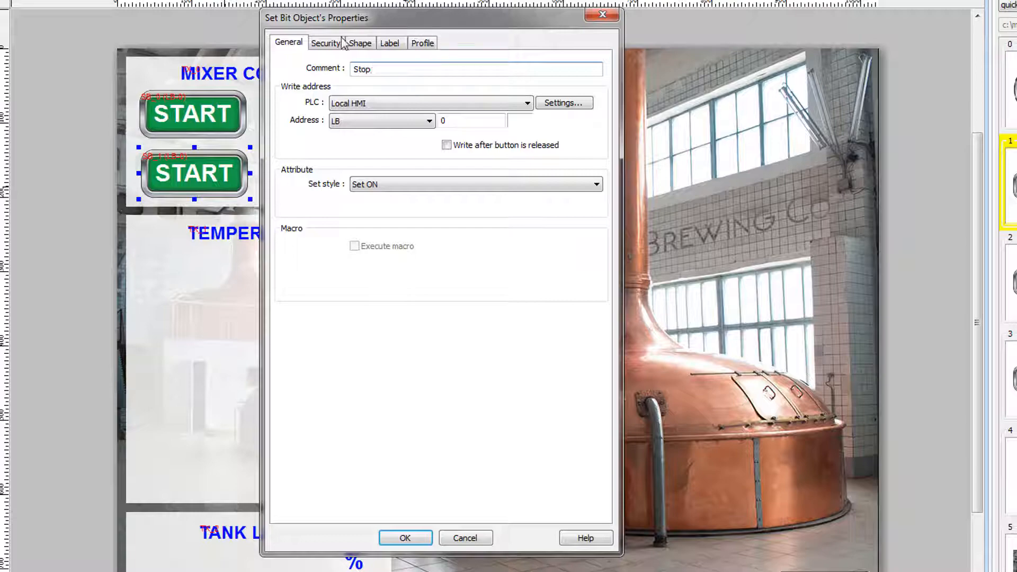
{"action": "left_click", "coordinate": [359, 42]}
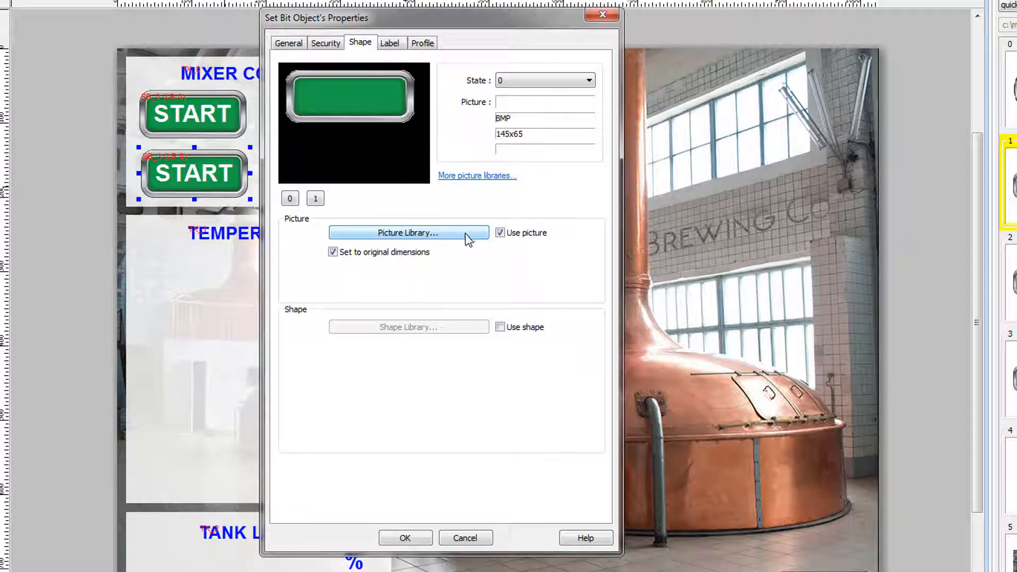
{"action": "left_click", "coordinate": [408, 232]}
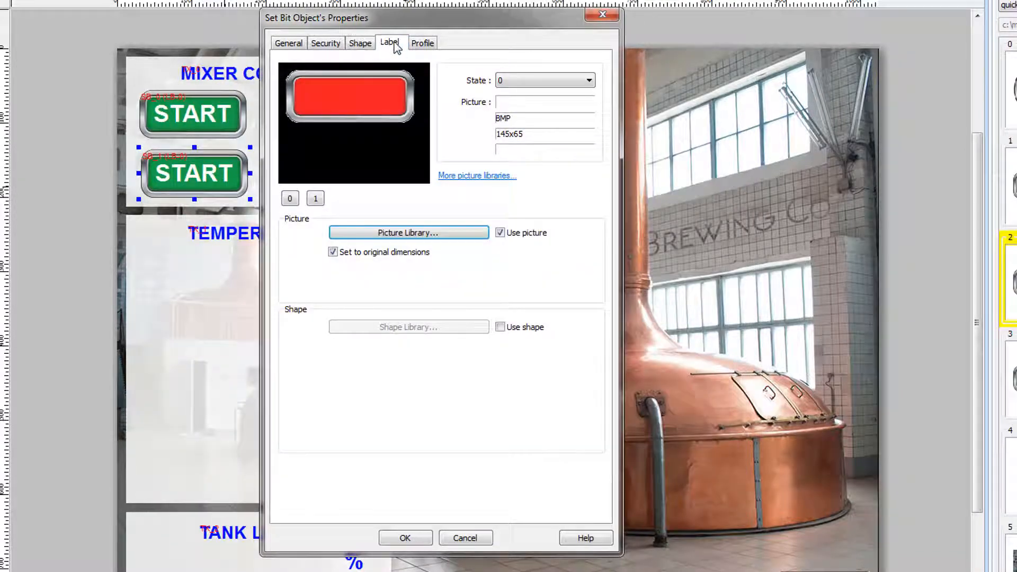
{"action": "left_click", "coordinate": [389, 43]}
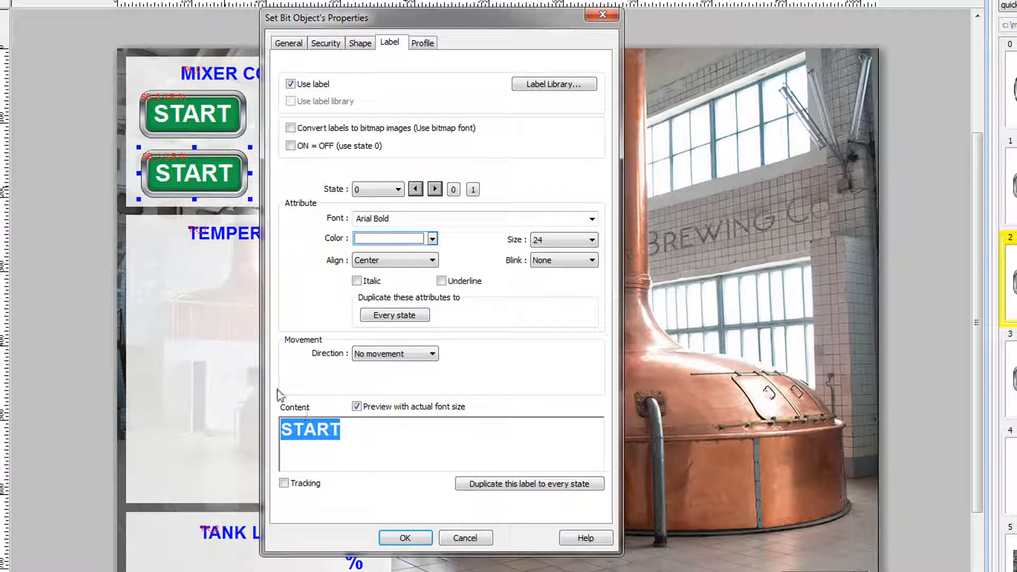
{"action": "type", "text": "STOP"}
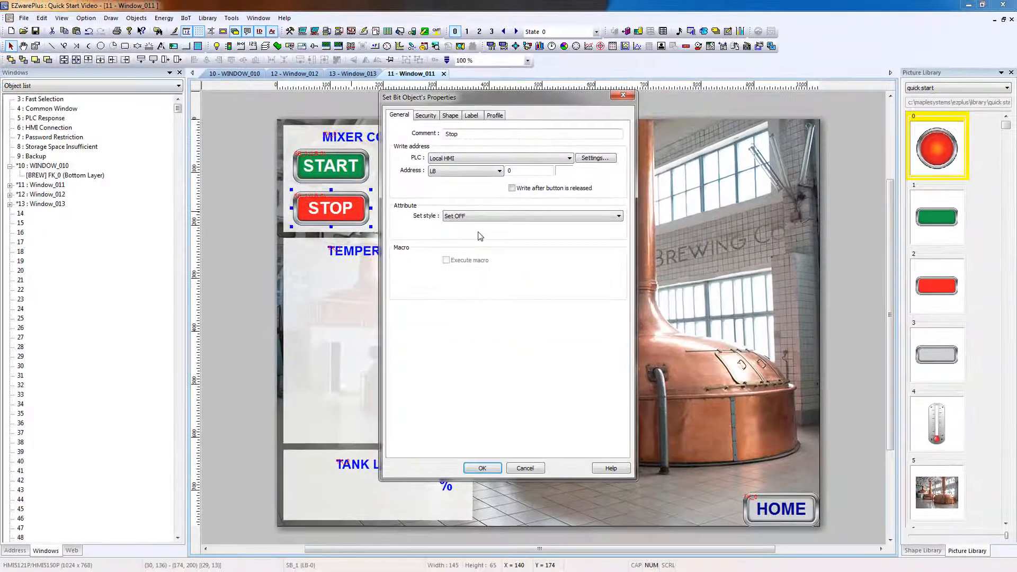
Confirm the Set OFF STOP button, deselect both buttons, and browse lamp objects
{"action": "left_click", "coordinate": [482, 468]}
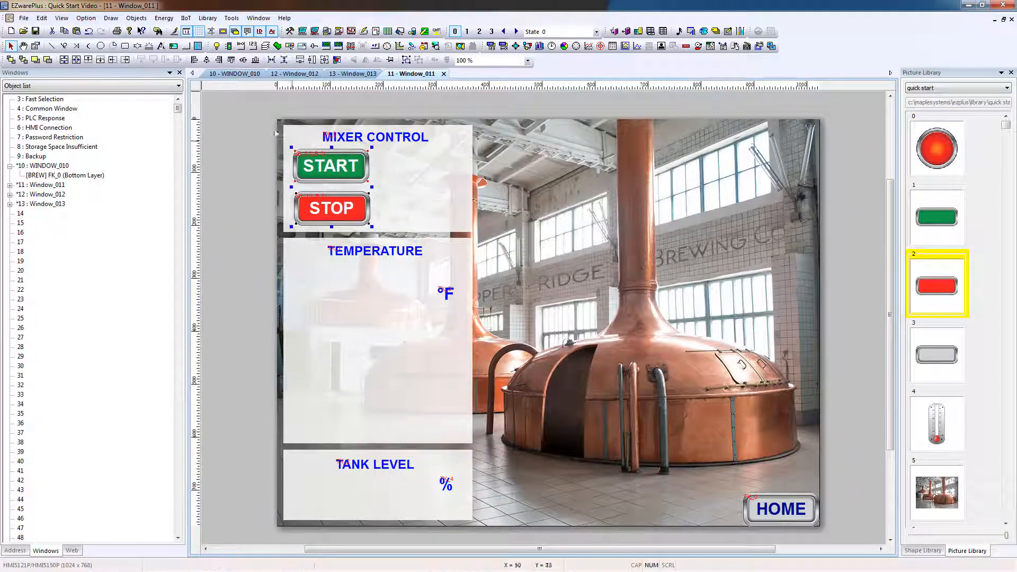
{"action": "left_click", "coordinate": [41, 17]}
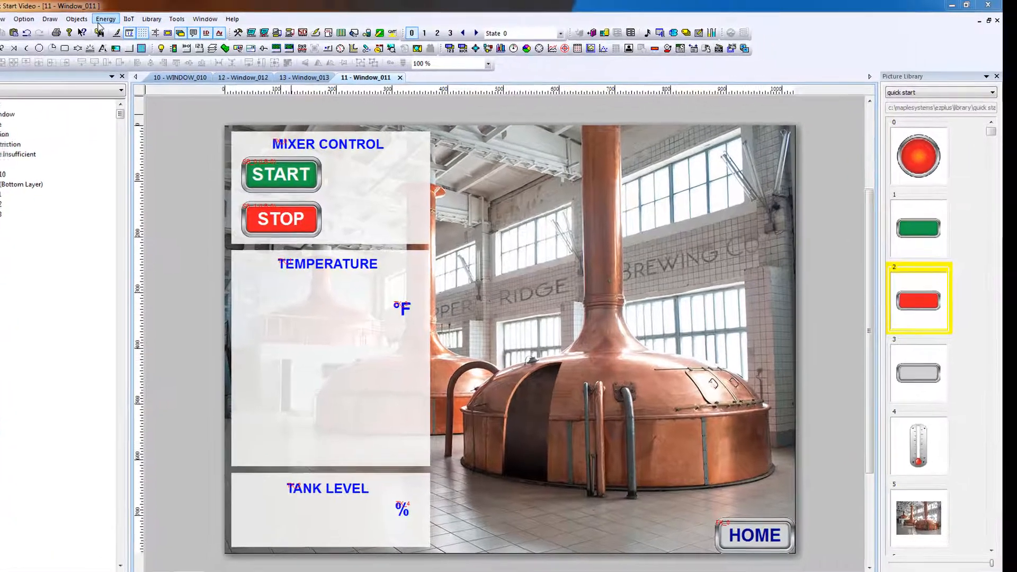
{"action": "left_click", "coordinate": [17, 19]}
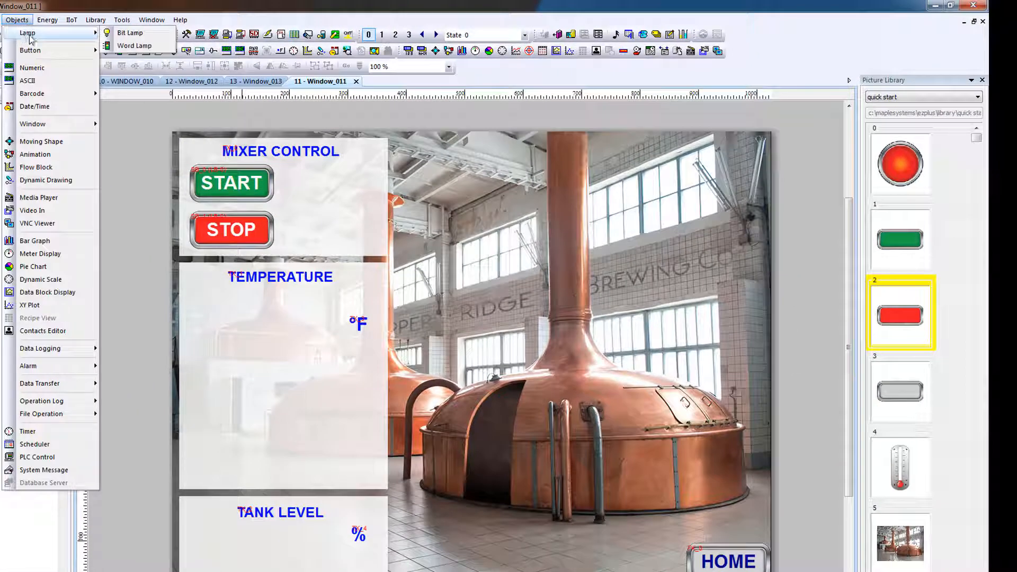
Create a Bit Lamp object with the comment 'Run Indicator'
{"action": "left_click", "coordinate": [130, 33]}
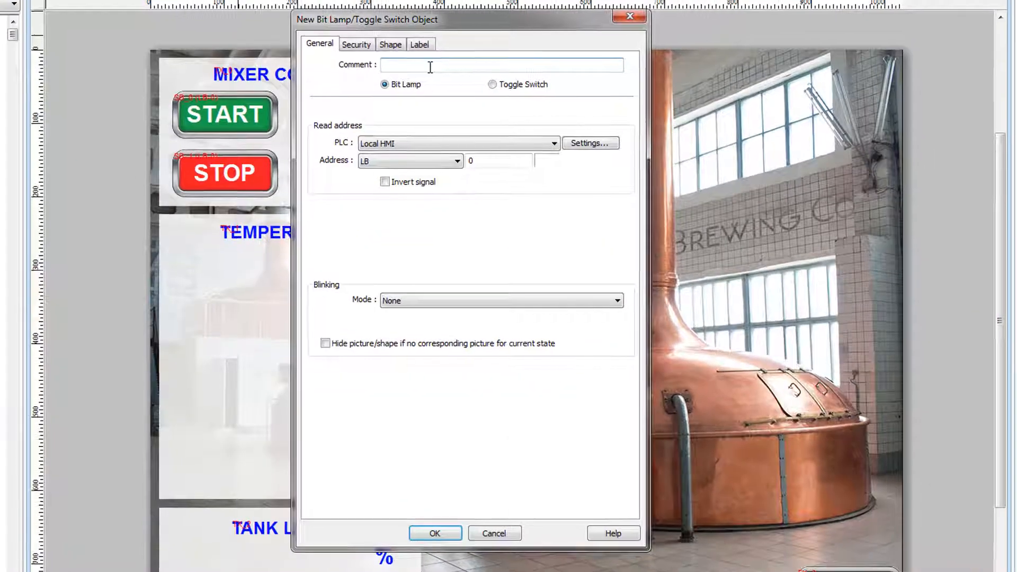
{"action": "type", "text": "Run Indi"}
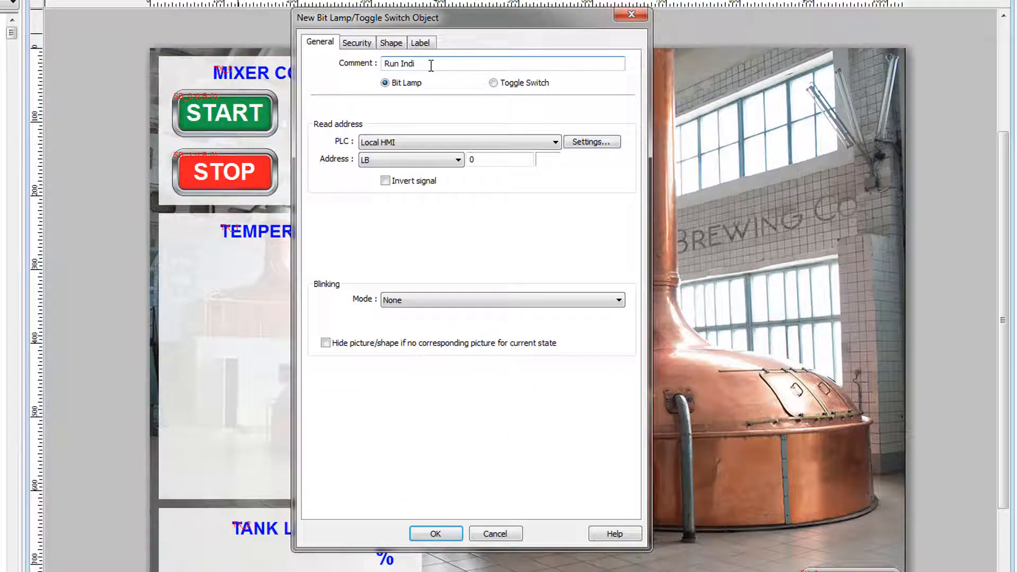
{"action": "type", "text": "cator"}
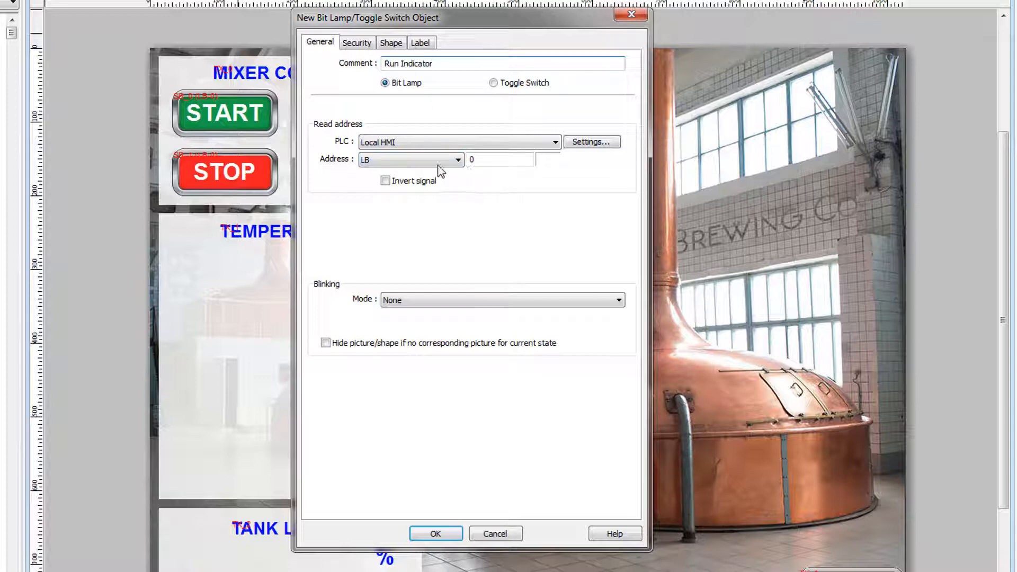
{"action": "mouse_move", "coordinate": [240, 191]}
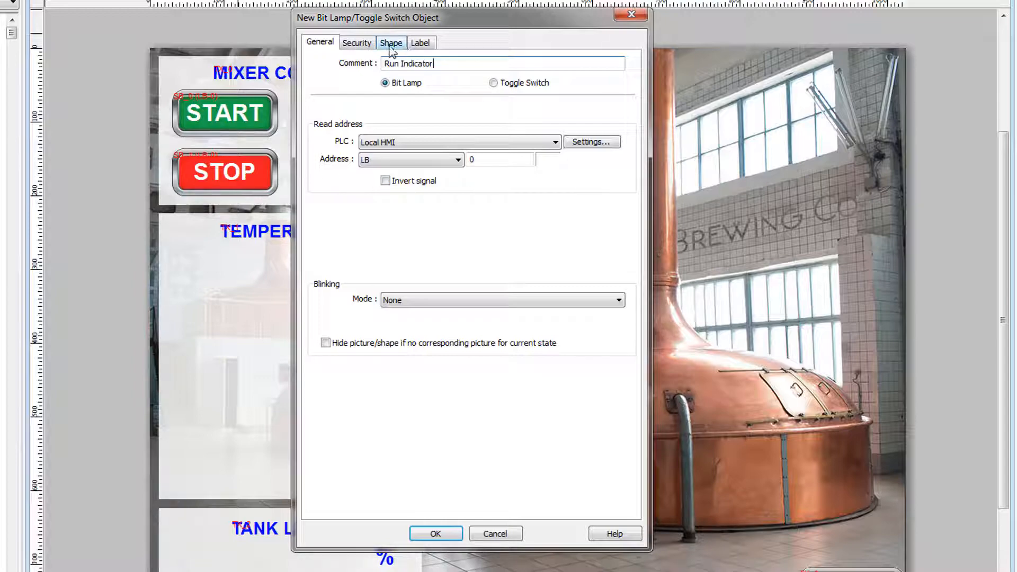
Assign the lamp the round red/green quick-start picture (item 0)
{"action": "left_click", "coordinate": [390, 43]}
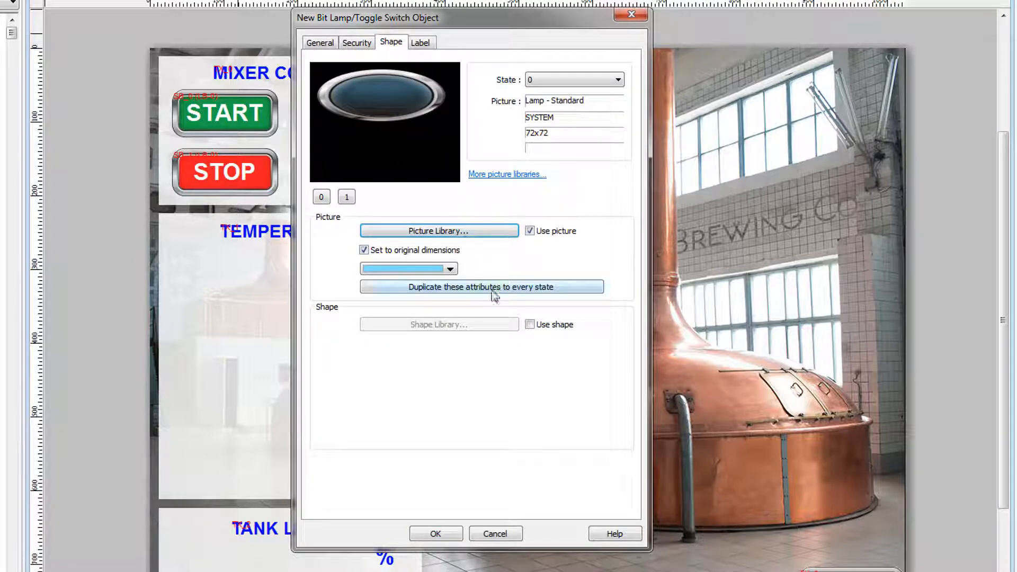
{"action": "left_click", "coordinate": [439, 230]}
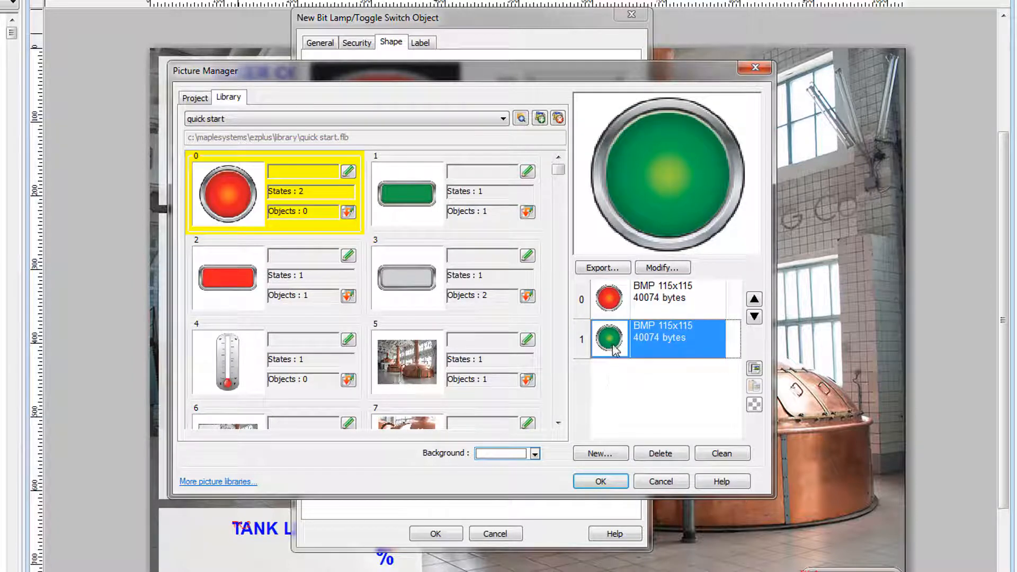
{"action": "left_click", "coordinate": [655, 298]}
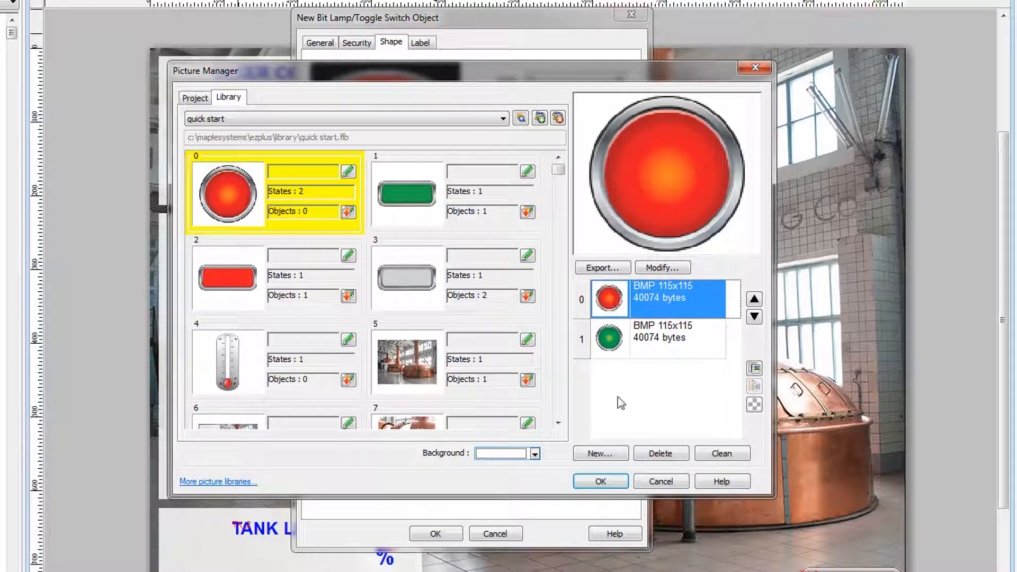
{"action": "left_click", "coordinate": [599, 481]}
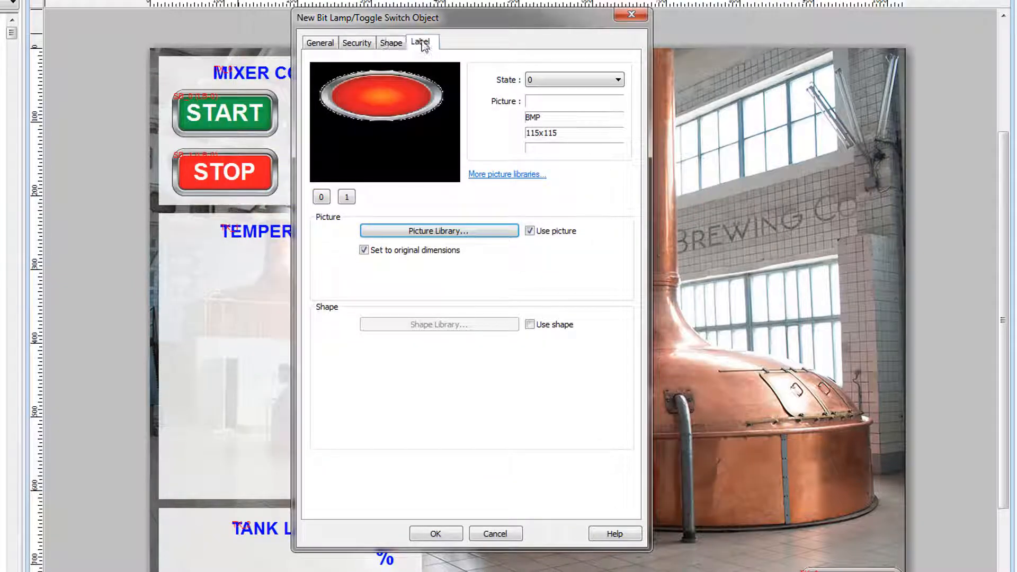
Enable lamp labels: state 0 'OFF' in black, state 1 'ON' in yellow, then OK
{"action": "left_click", "coordinate": [419, 41]}
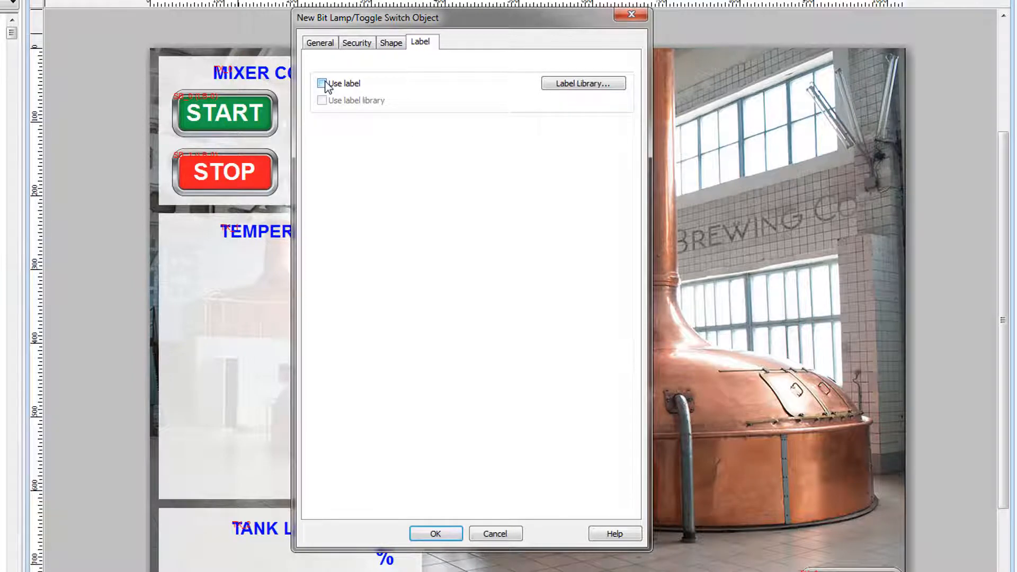
{"action": "left_click", "coordinate": [322, 84]}
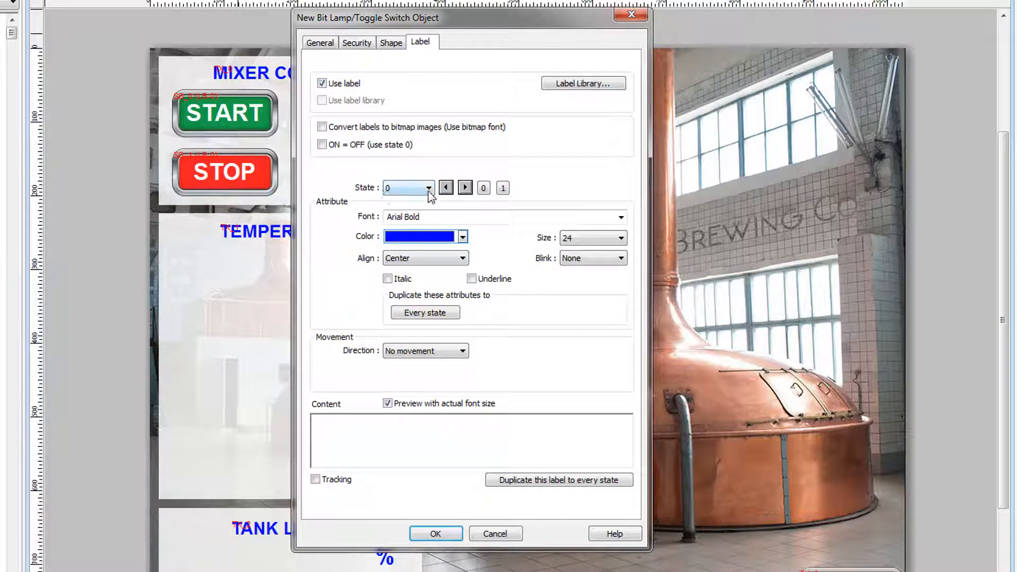
{"action": "mouse_move", "coordinate": [394, 197]}
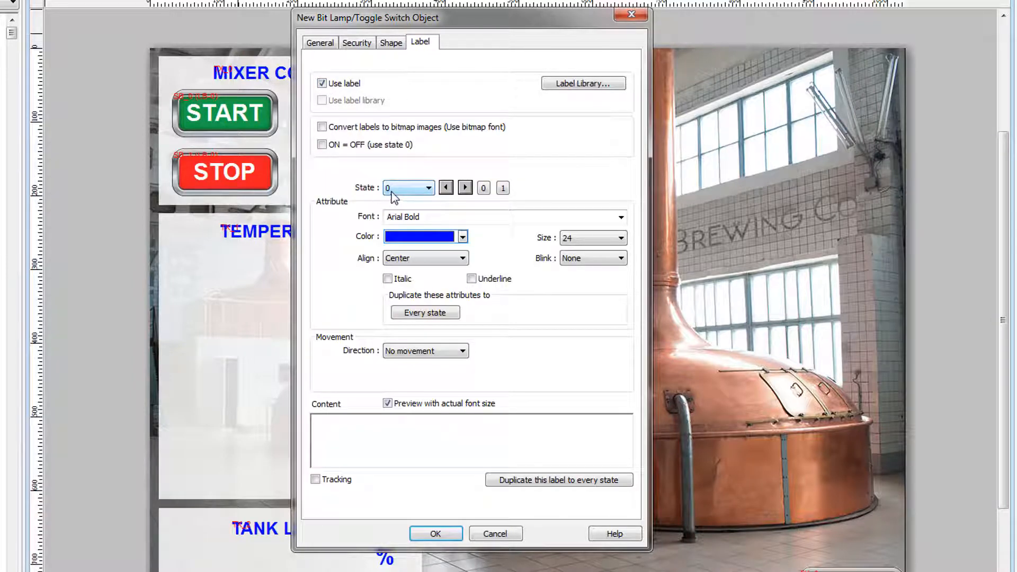
{"action": "left_click", "coordinate": [462, 237]}
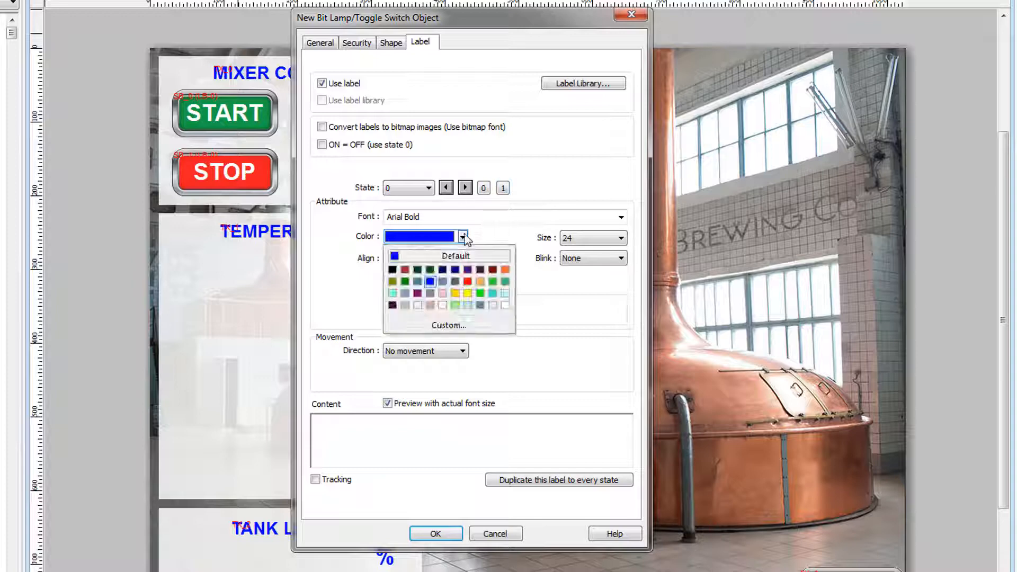
{"action": "left_click", "coordinate": [394, 268]}
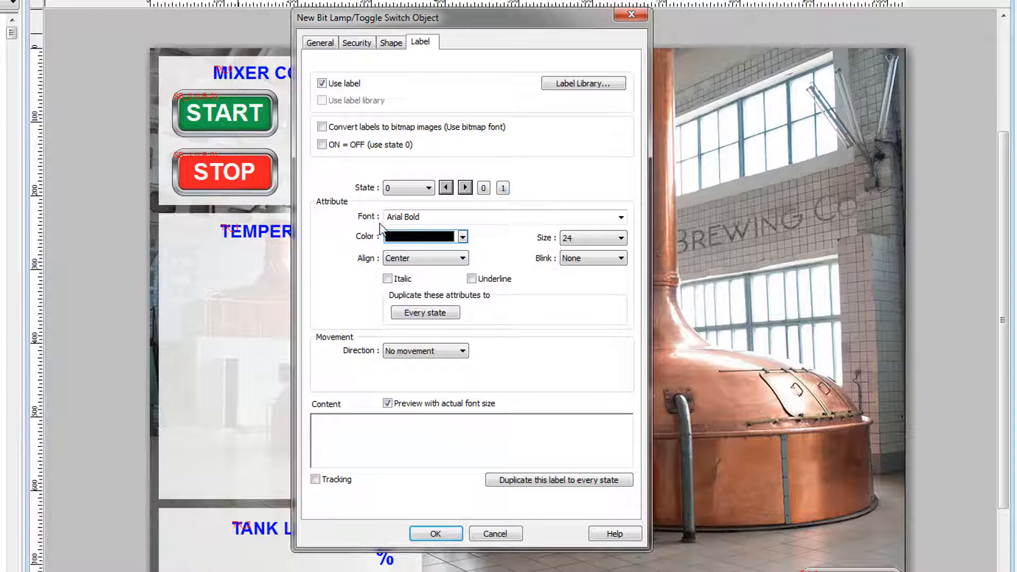
{"action": "mouse_move", "coordinate": [404, 419]}
{"action": "type", "text": "OFF"}
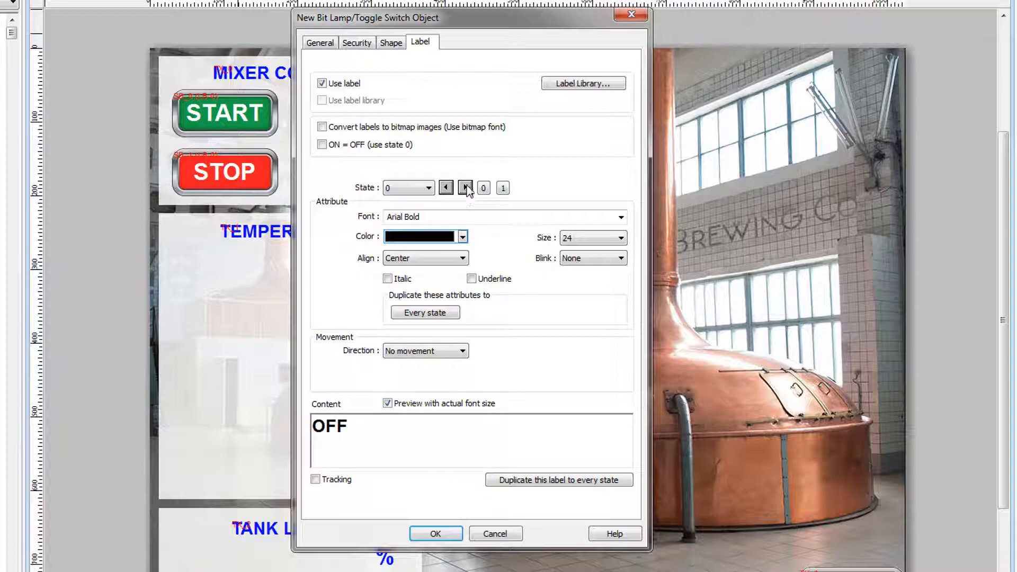
{"action": "left_click", "coordinate": [465, 188]}
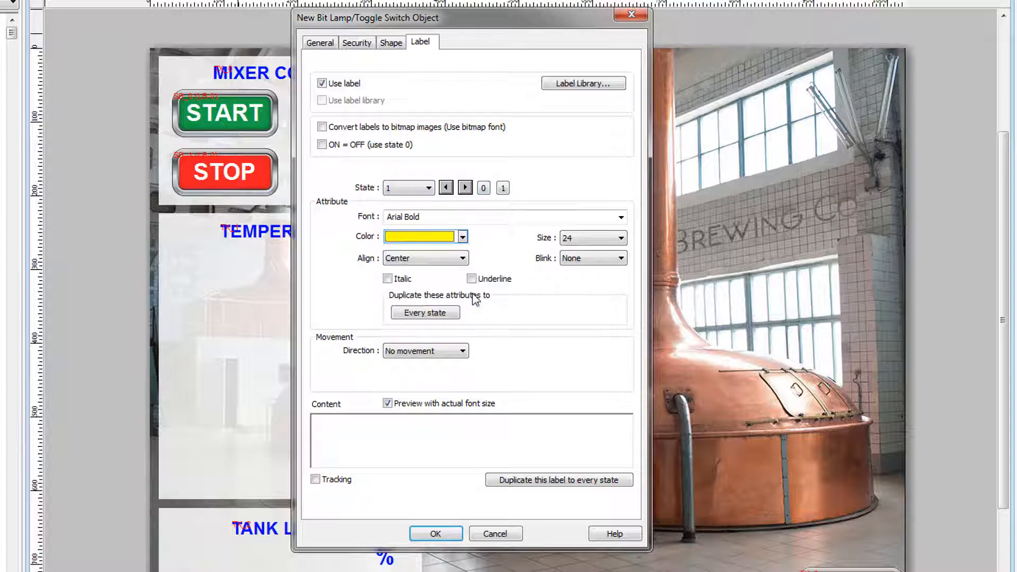
{"action": "type", "text": "ON"}
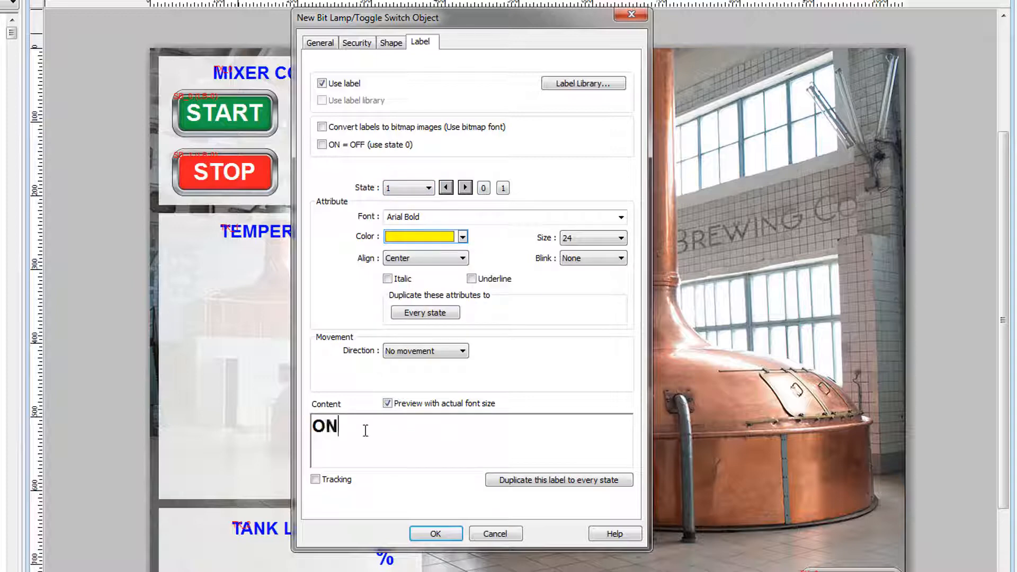
{"action": "left_click", "coordinate": [436, 533]}
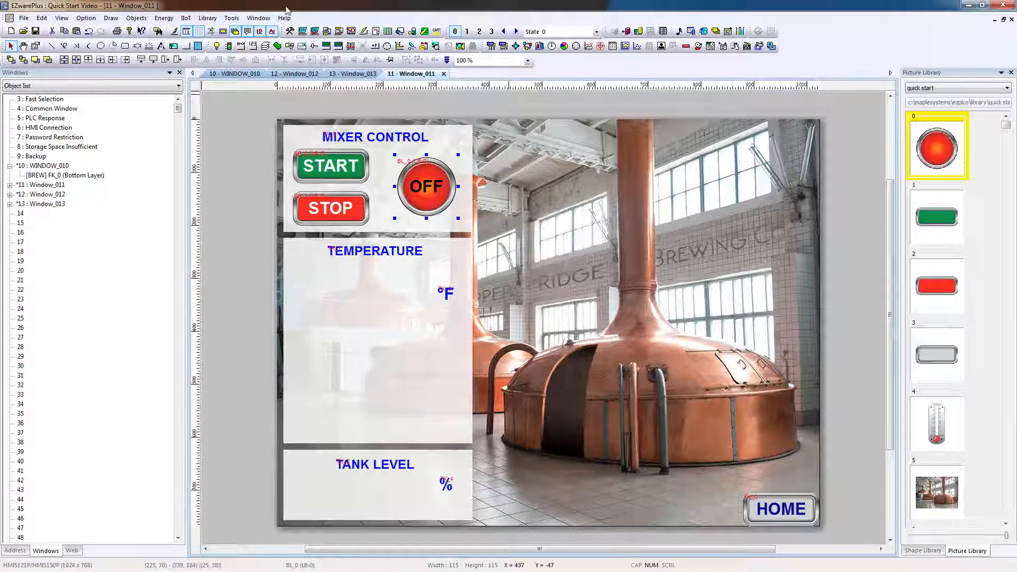
Place the Run Indicator lamp beside the START and STOP buttons
{"action": "left_click", "coordinate": [61, 18]}
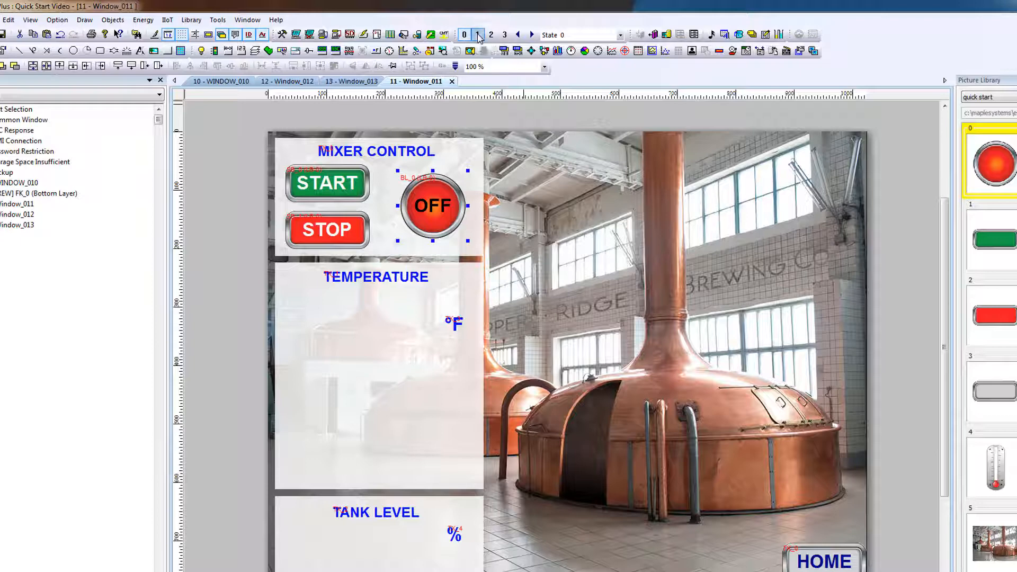
Toggle the preview between state 1 (green ON lamp) and state 0 (OFF), then list all states
{"action": "left_click", "coordinate": [478, 35]}
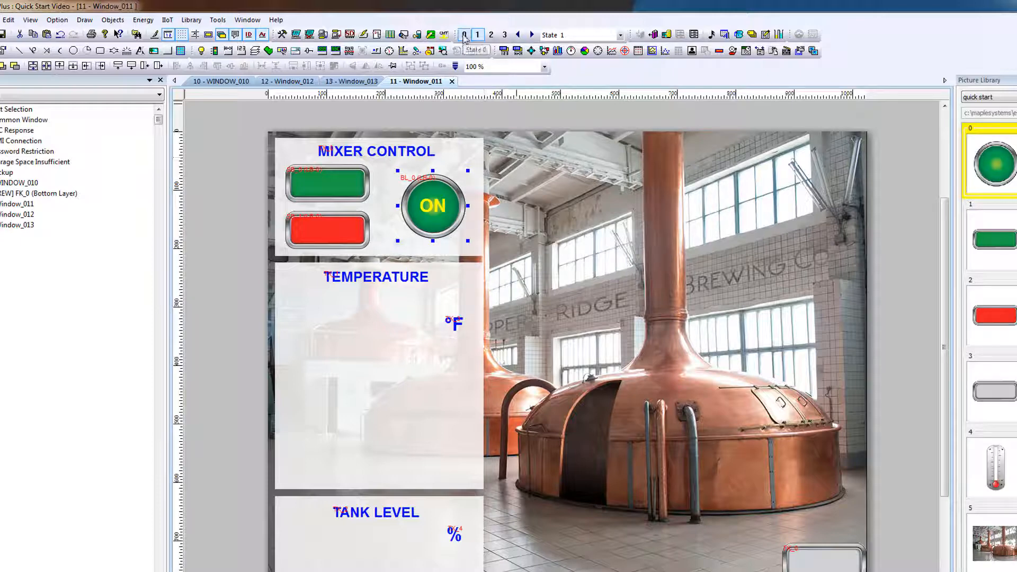
{"action": "left_click", "coordinate": [517, 34]}
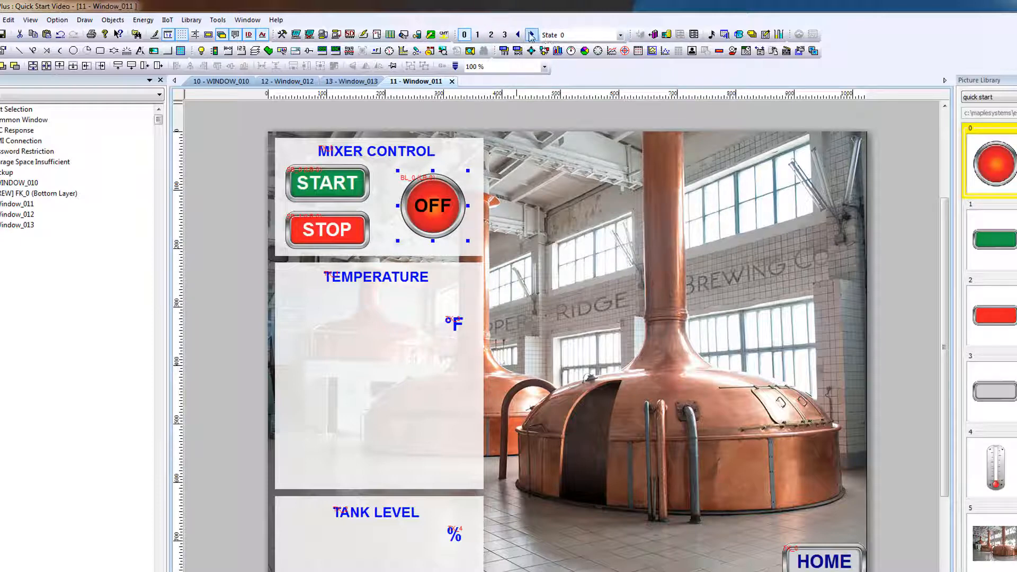
{"action": "mouse_move", "coordinate": [530, 35]}
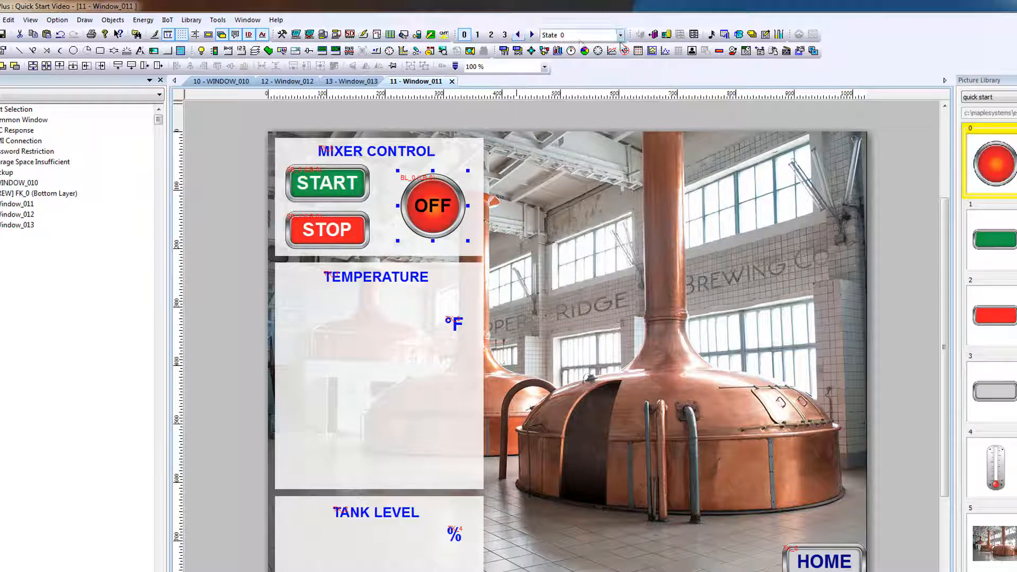
{"action": "left_click", "coordinate": [619, 35]}
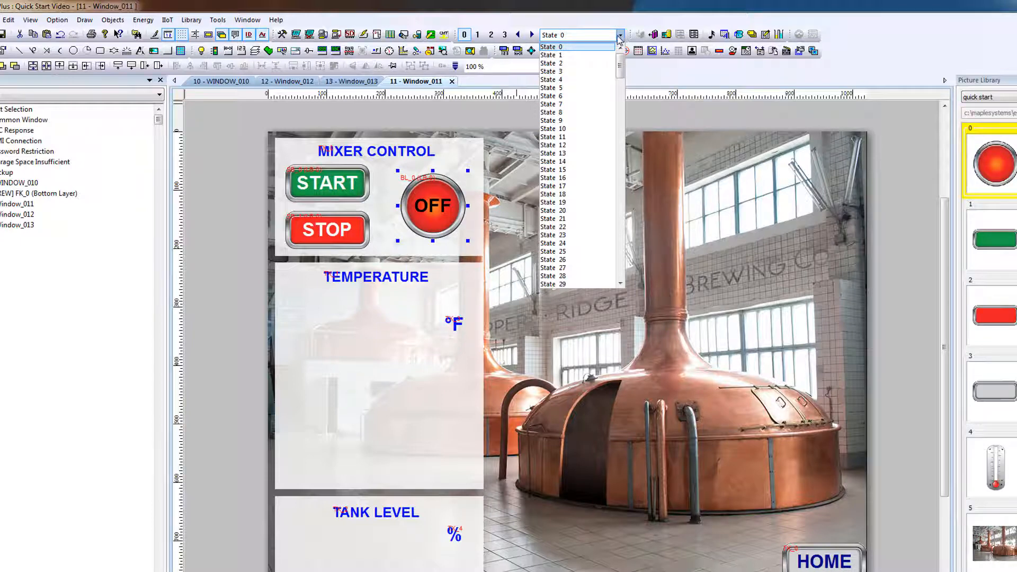
{"action": "mouse_move", "coordinate": [595, 170]}
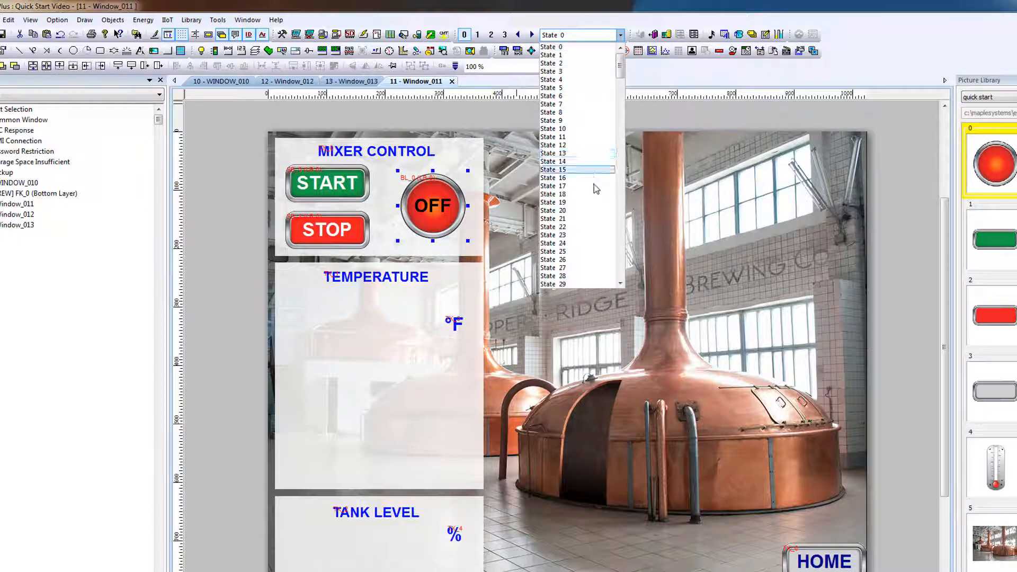